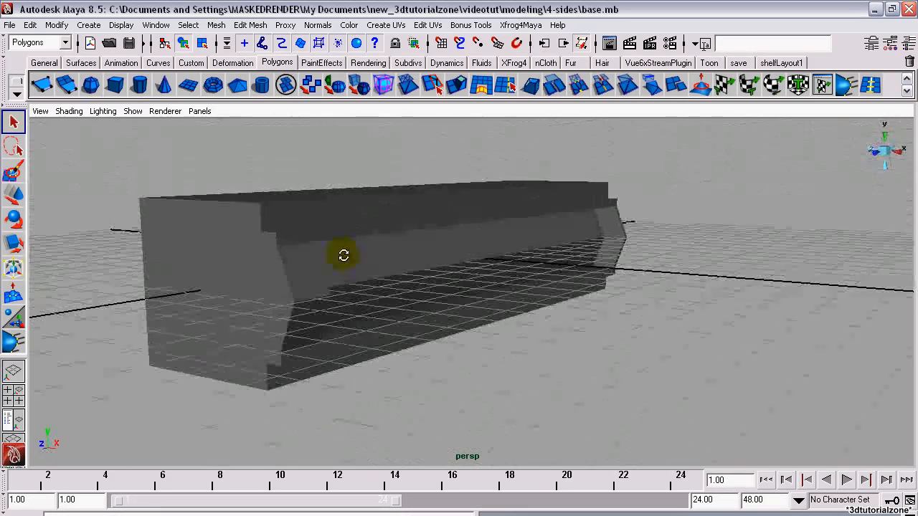
Orbit the perspective view to inspect the bar pCube2 from its side and top.
{"action": "left_click_drag", "start_coordinate": [343, 255], "coordinate": [465, 241]}
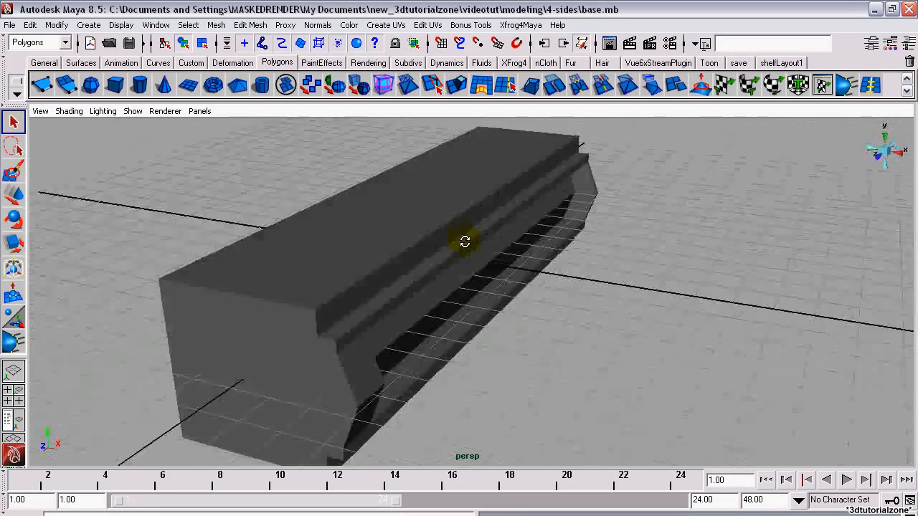
{"action": "left_click_drag", "start_coordinate": [464, 242], "coordinate": [452, 337]}
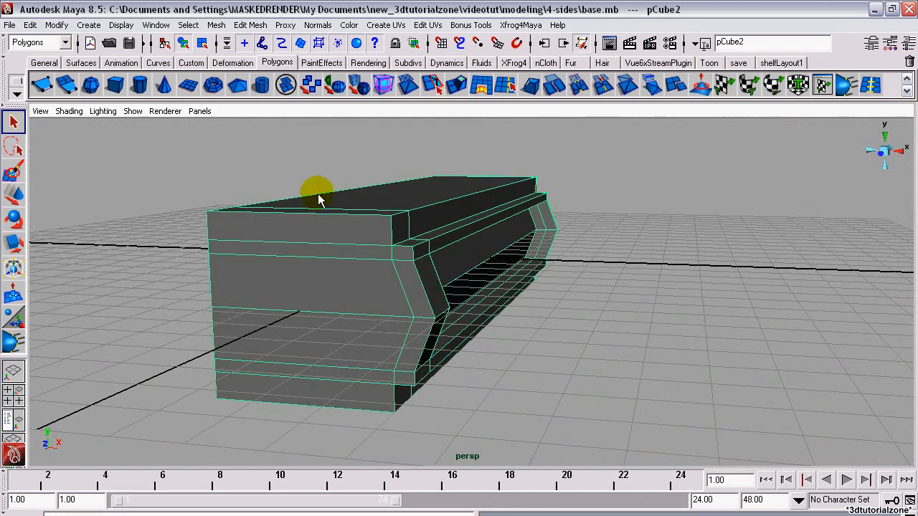
Apply Mirror Cut to pCube2 on the YZ plane, merged with the original.
{"action": "left_click", "coordinate": [215, 25]}
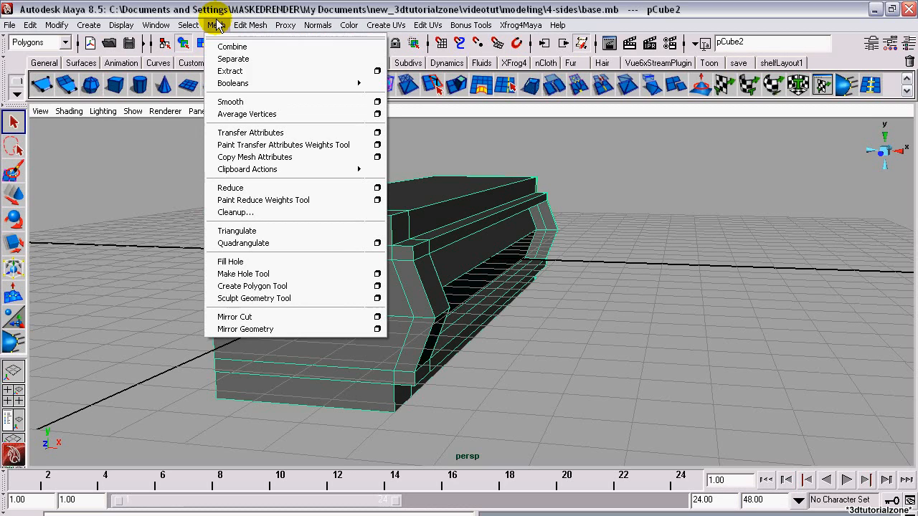
{"action": "left_click", "coordinate": [377, 317]}
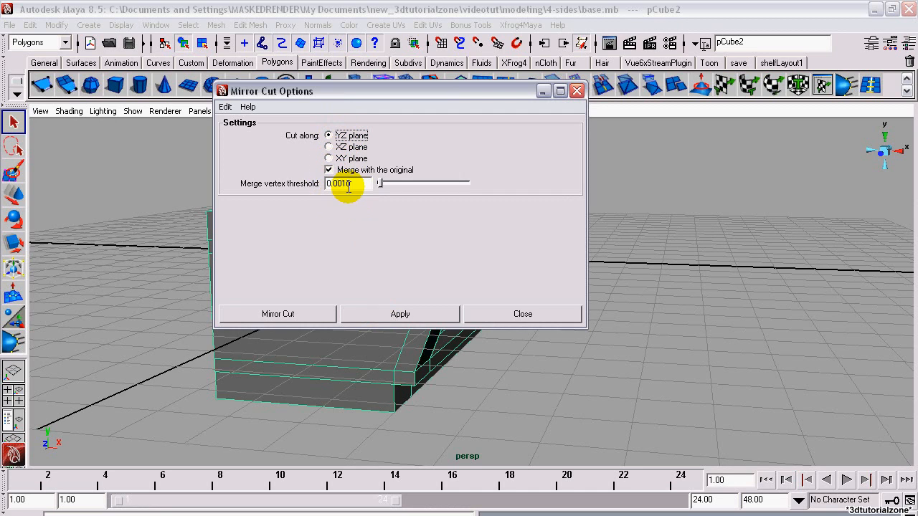
{"action": "left_click", "coordinate": [277, 314]}
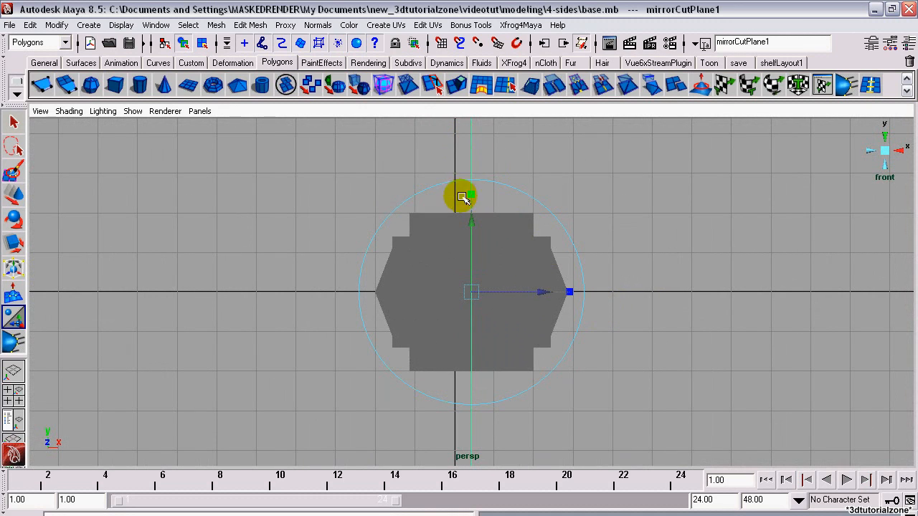
Switch the front viewport shading to Wireframe.
{"action": "left_click", "coordinate": [69, 110]}
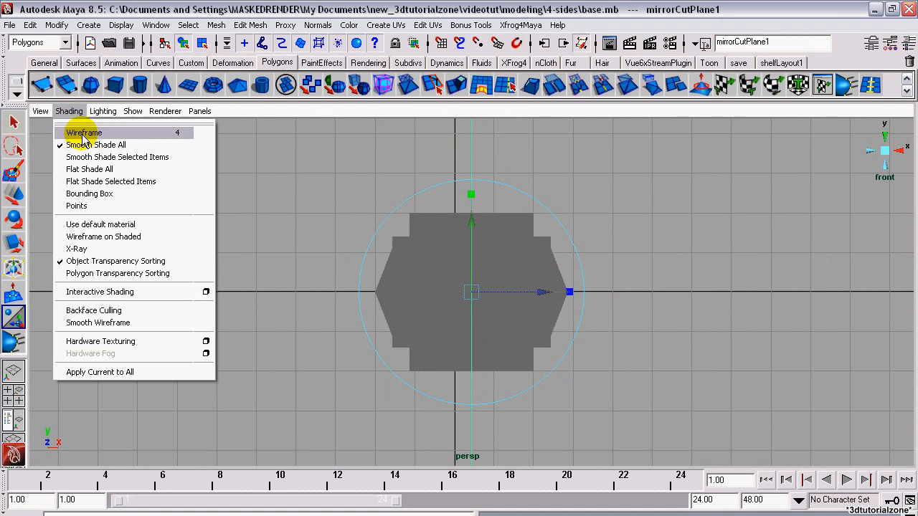
{"action": "left_click", "coordinate": [83, 133]}
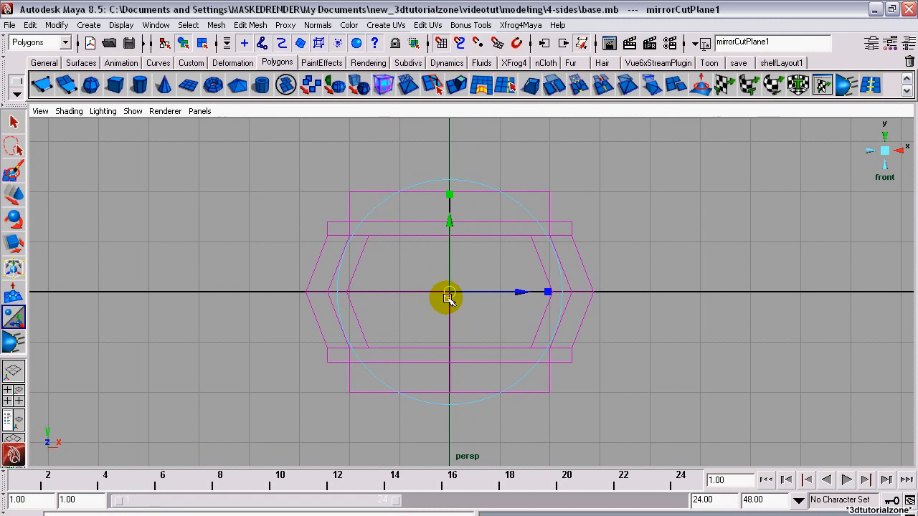
{"action": "mouse_move", "coordinate": [497, 247]}
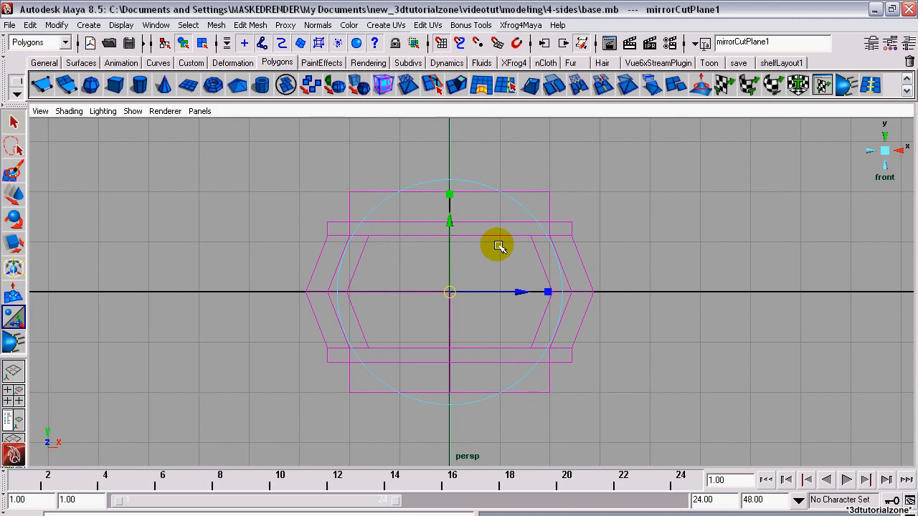
{"action": "mouse_move", "coordinate": [499, 191]}
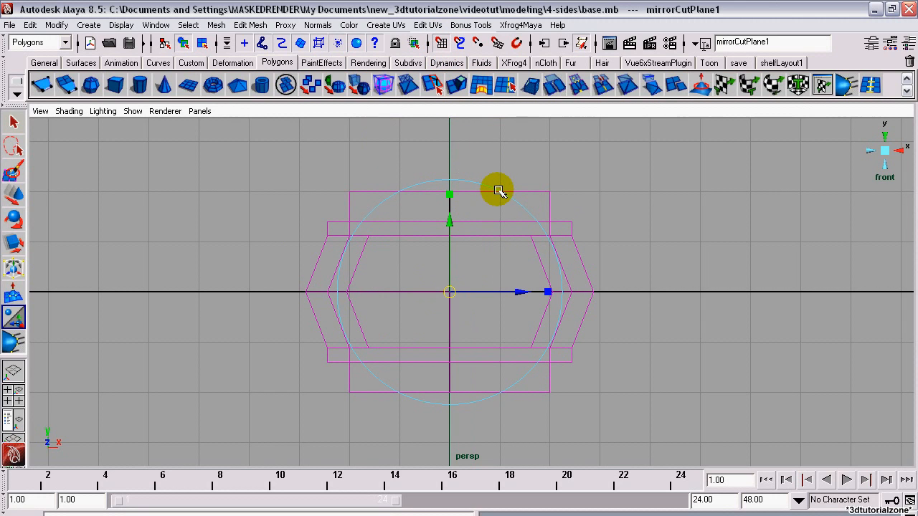
Rotate mirrorCutPlane1 diagonally and set its Rotate X to 45 in the Attribute Editor.
{"action": "left_click_drag", "start_coordinate": [497, 190], "coordinate": [502, 213]}
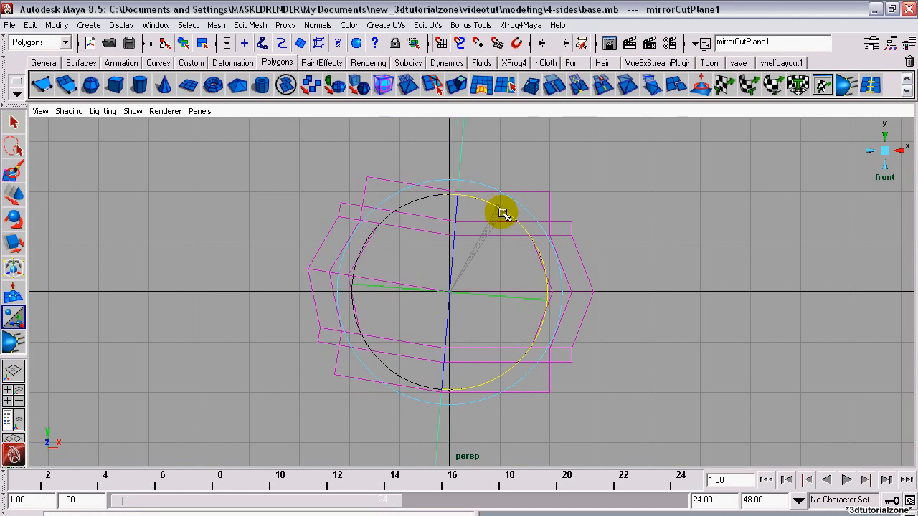
{"action": "left_click_drag", "start_coordinate": [502, 214], "coordinate": [546, 266]}
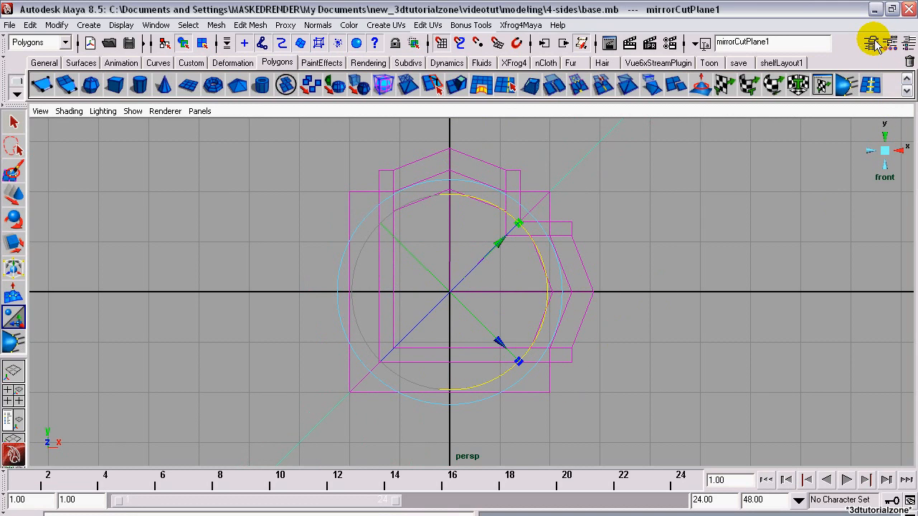
{"action": "left_click", "coordinate": [872, 40]}
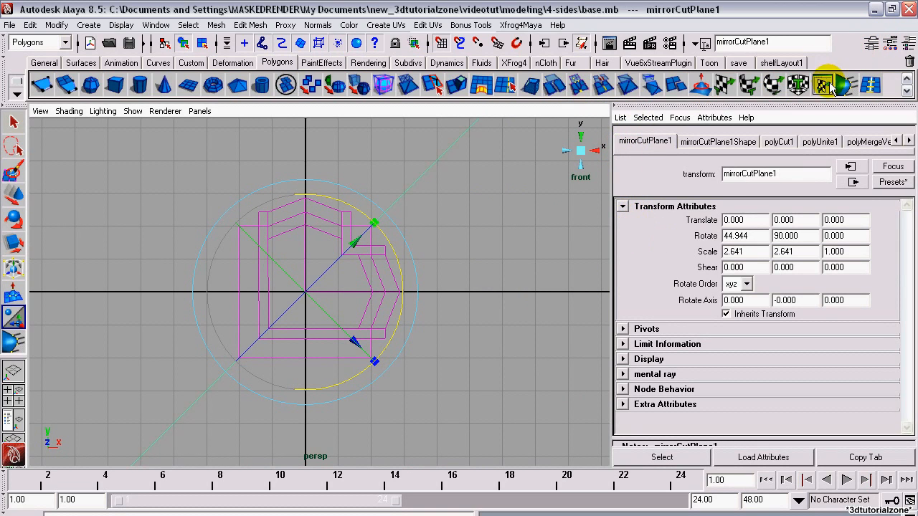
{"action": "left_click", "coordinate": [744, 251]}
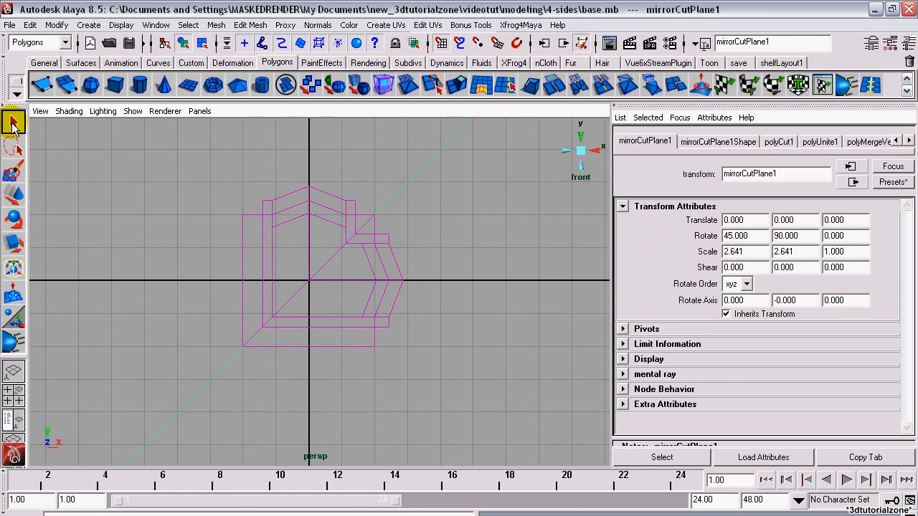
Return to object selection and delete all history on polySurface1.
{"action": "left_click", "coordinate": [30, 24]}
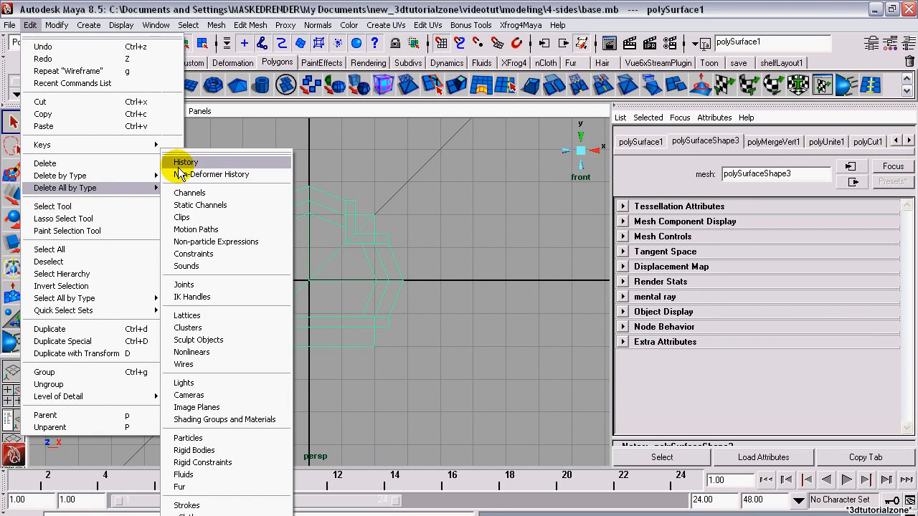
{"action": "left_click", "coordinate": [185, 162]}
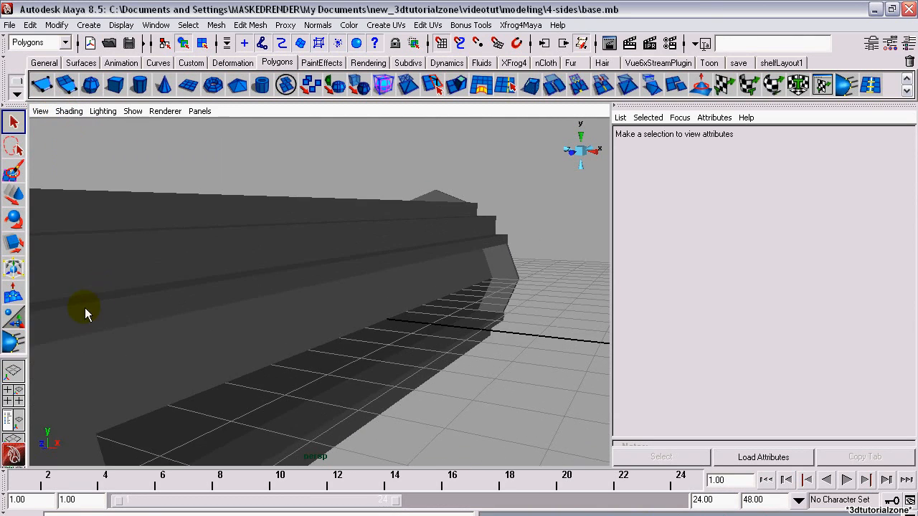
Show polySurface1's normals with Vertex Normal Edit Tool, then Unlock Normals.
{"action": "left_click_drag", "start_coordinate": [86, 314], "coordinate": [287, 280]}
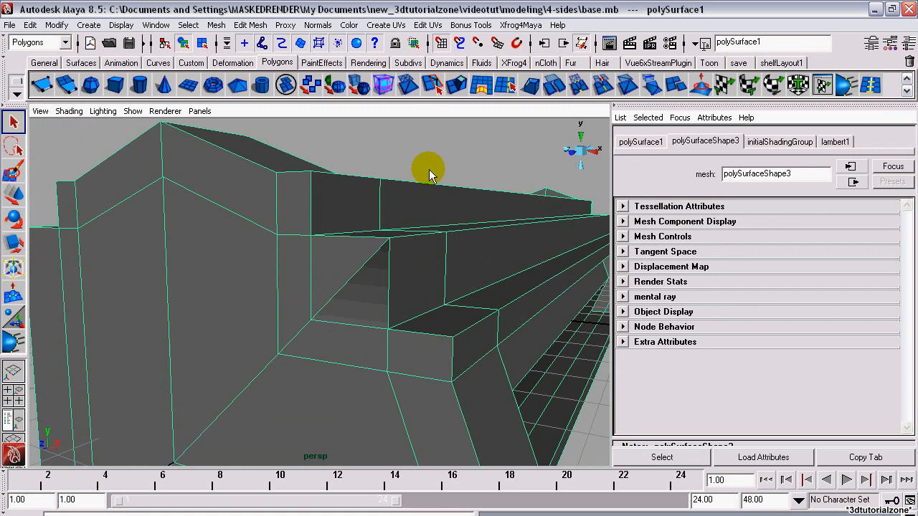
{"action": "left_click", "coordinate": [317, 25]}
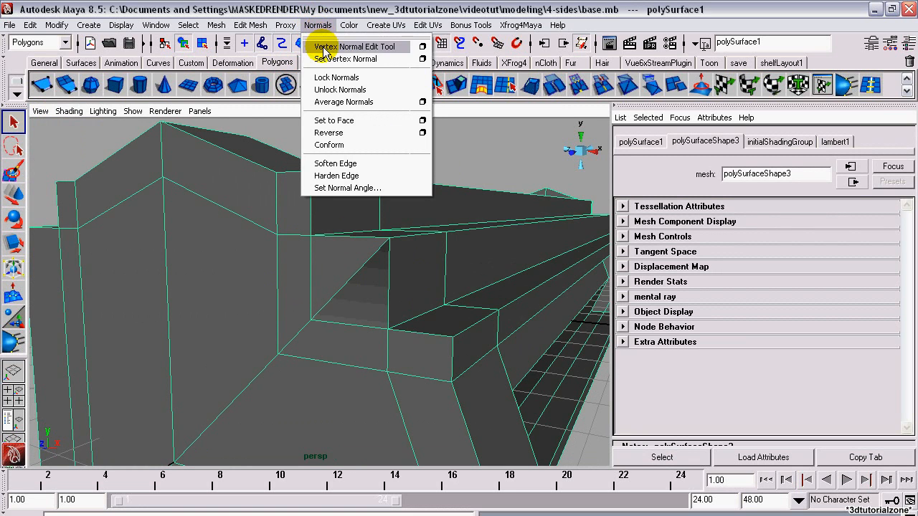
{"action": "left_click", "coordinate": [343, 47]}
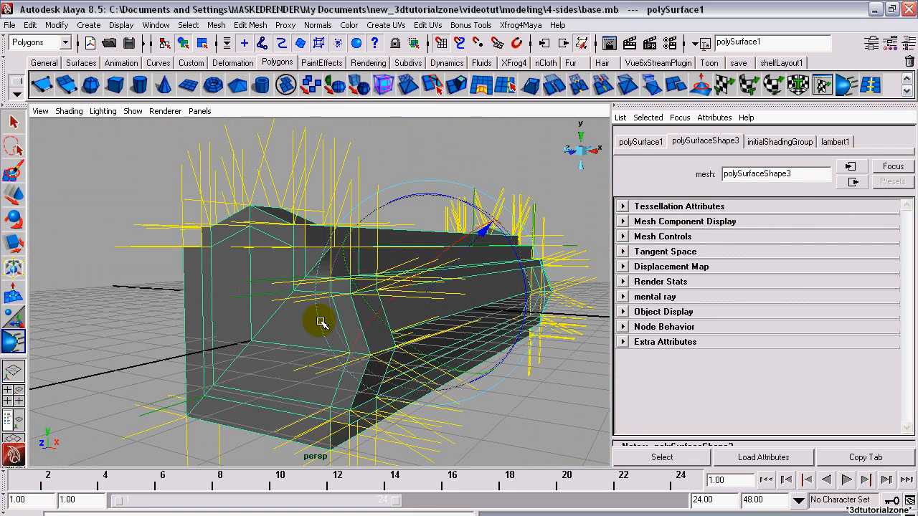
{"action": "left_click", "coordinate": [318, 24]}
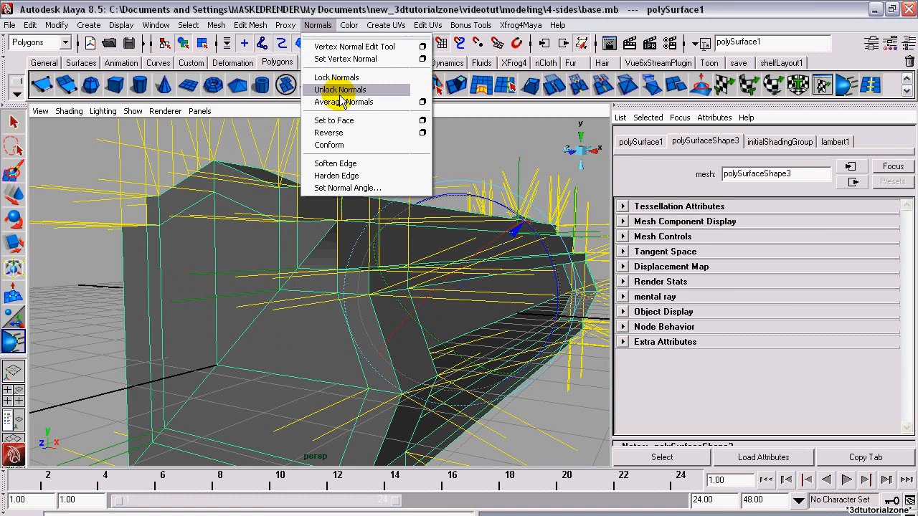
{"action": "left_click", "coordinate": [339, 89]}
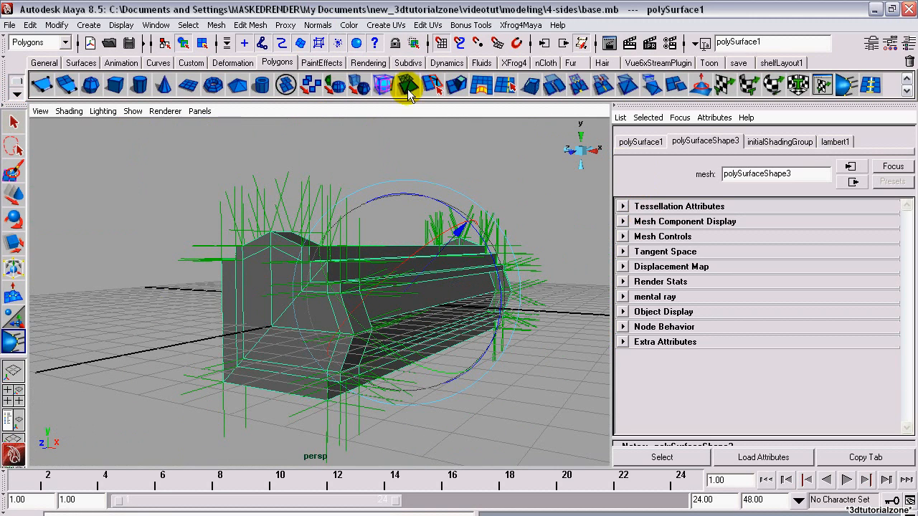
Mirror-cut polySurface1 again and view it in wireframe from the front.
{"action": "left_click", "coordinate": [216, 25]}
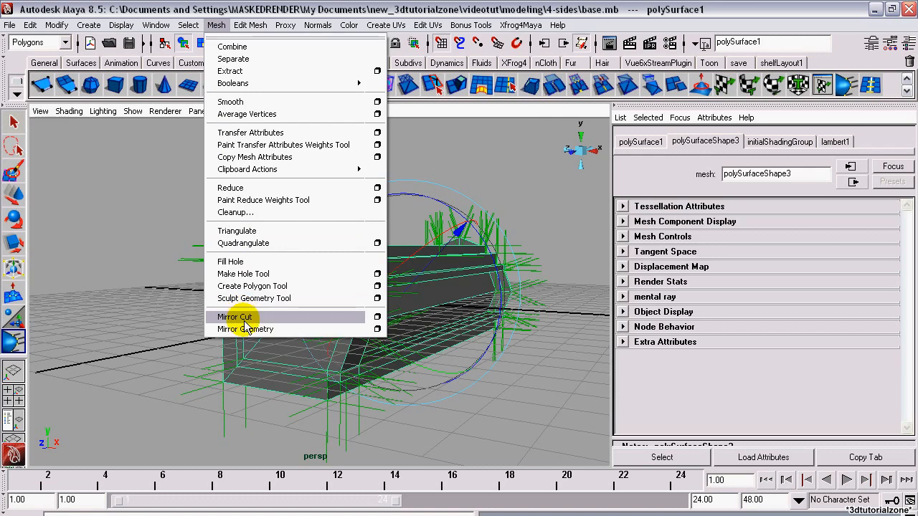
{"action": "left_click", "coordinate": [234, 317]}
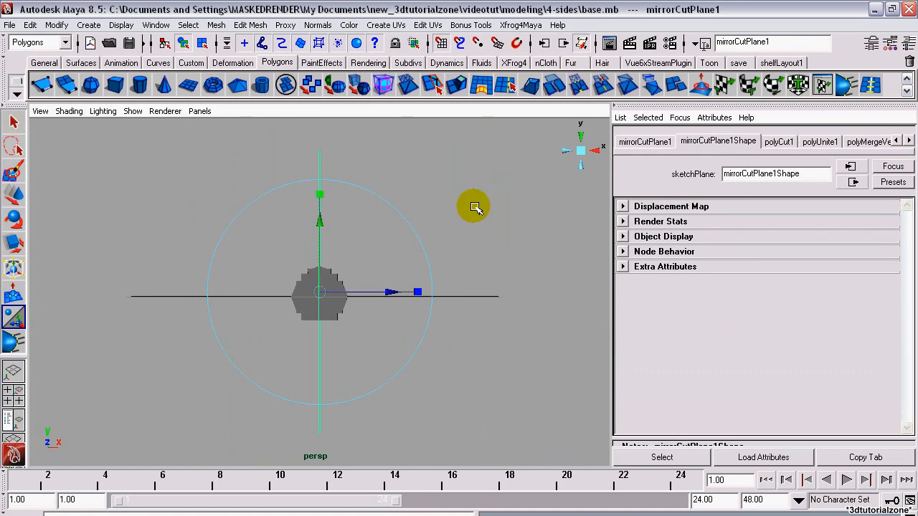
{"action": "left_click", "coordinate": [69, 110]}
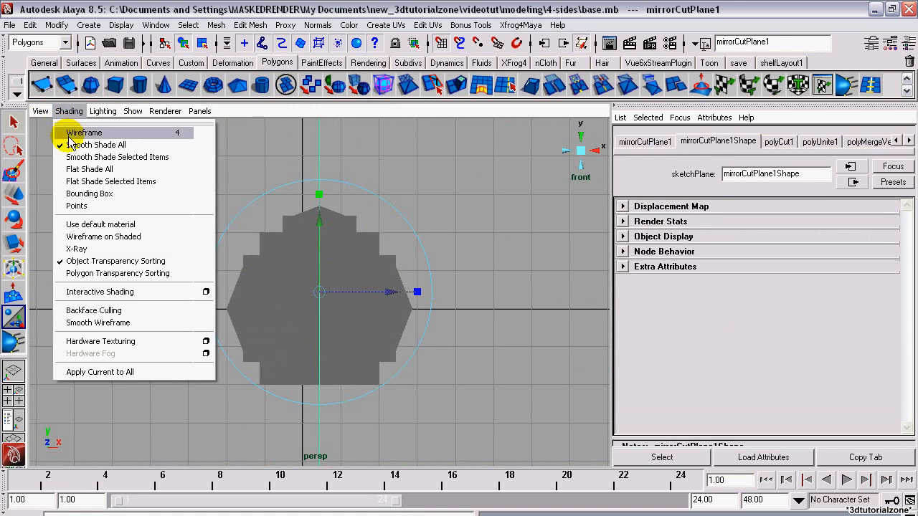
{"action": "left_click", "coordinate": [84, 133]}
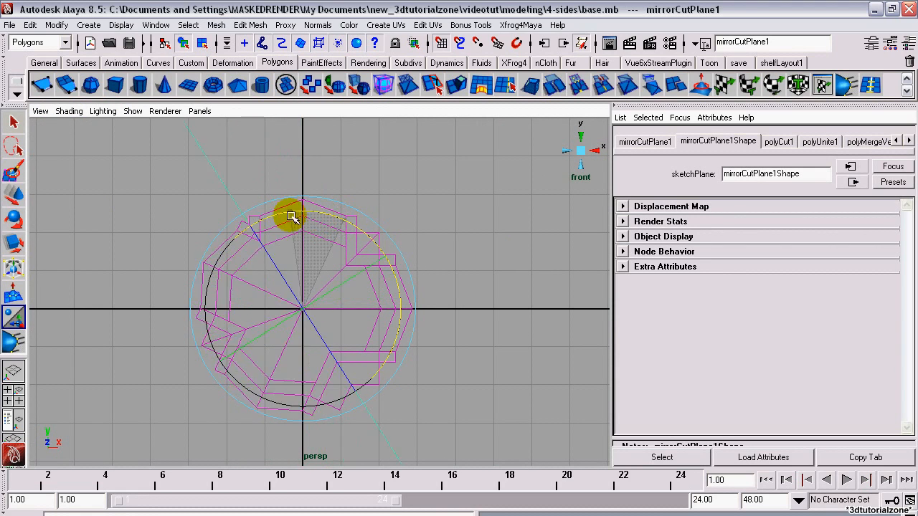
Enter -45 in the new mirrorCutPlane1's Rotate X field.
{"action": "left_click", "coordinate": [645, 142]}
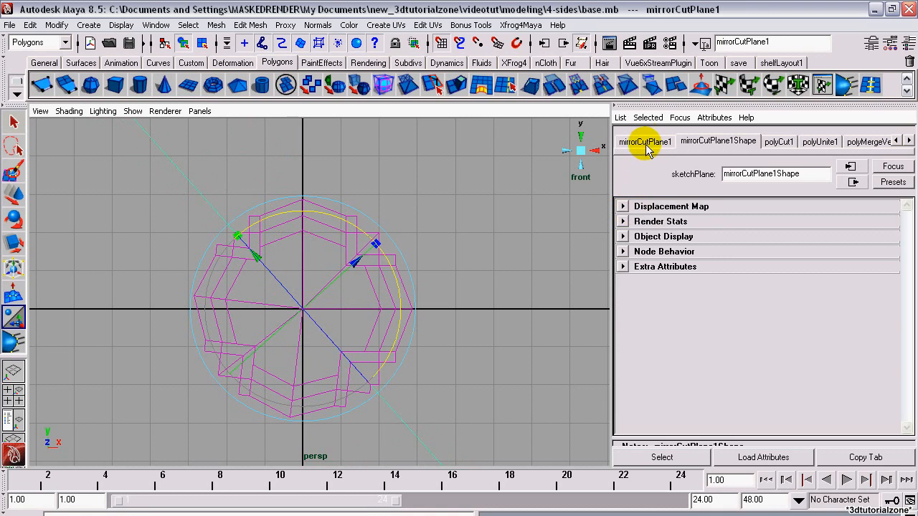
{"action": "left_click", "coordinate": [644, 141]}
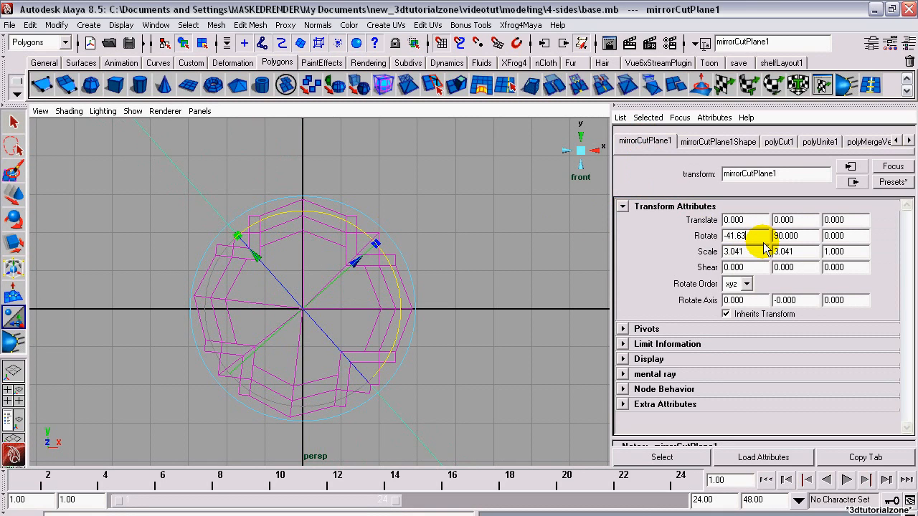
{"action": "type", "text": "-45"}
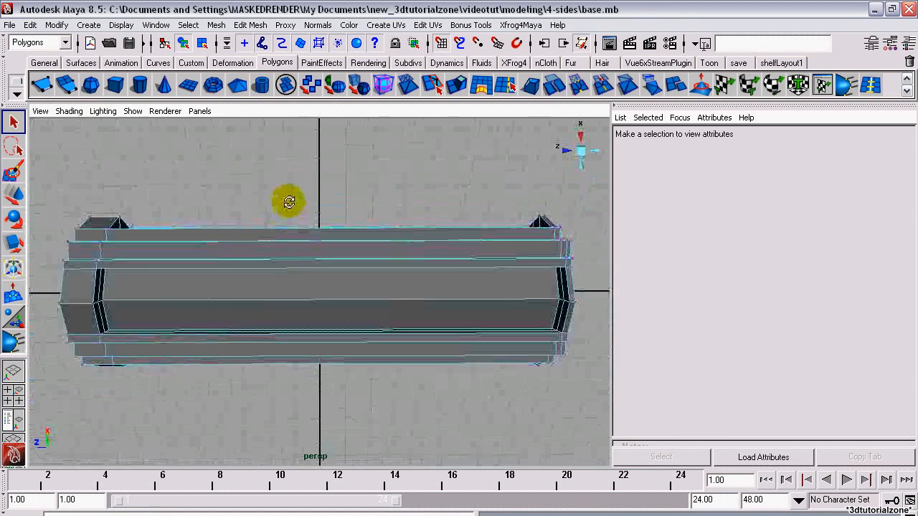
Orbit to view the bar from above and select polySurface2.
{"action": "left_click_drag", "start_coordinate": [286, 202], "coordinate": [316, 495]}
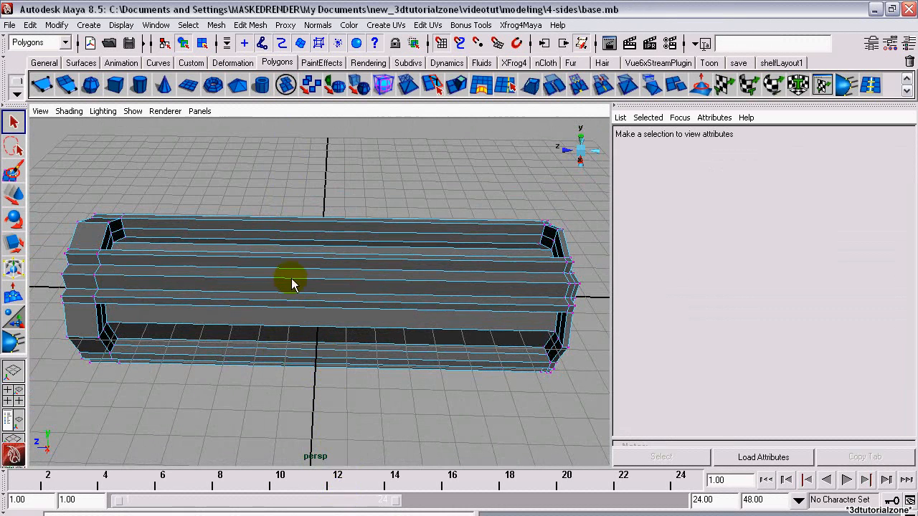
{"action": "left_click", "coordinate": [292, 285]}
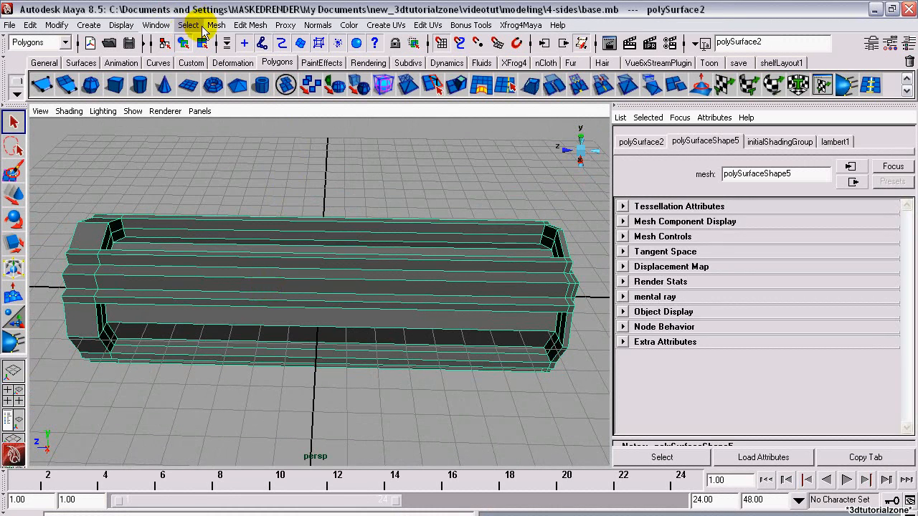